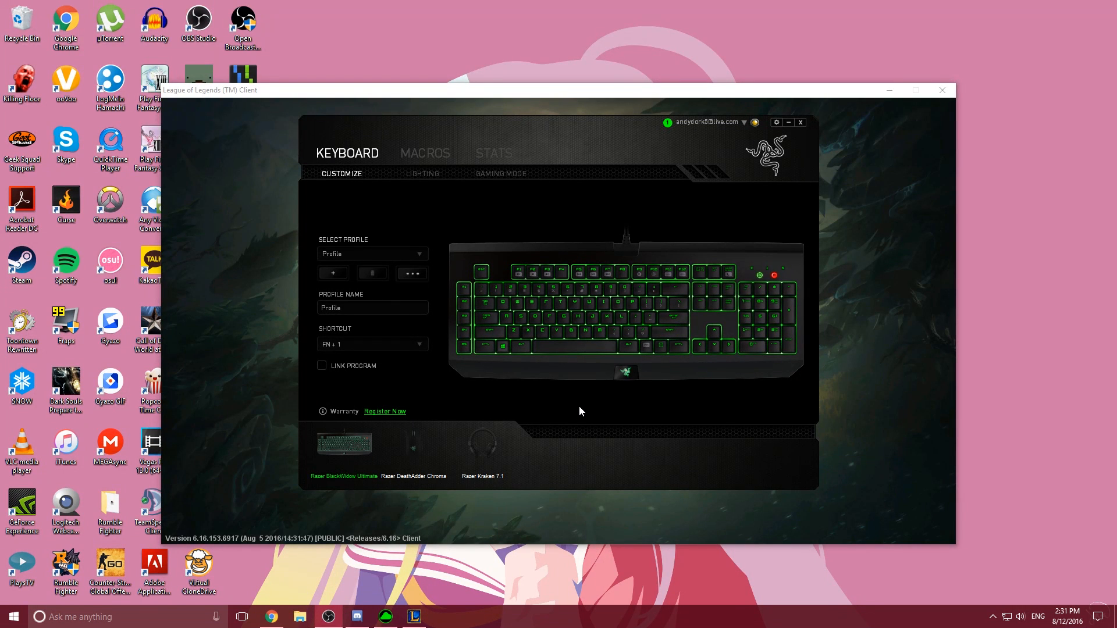
mouse_move(419, 420)
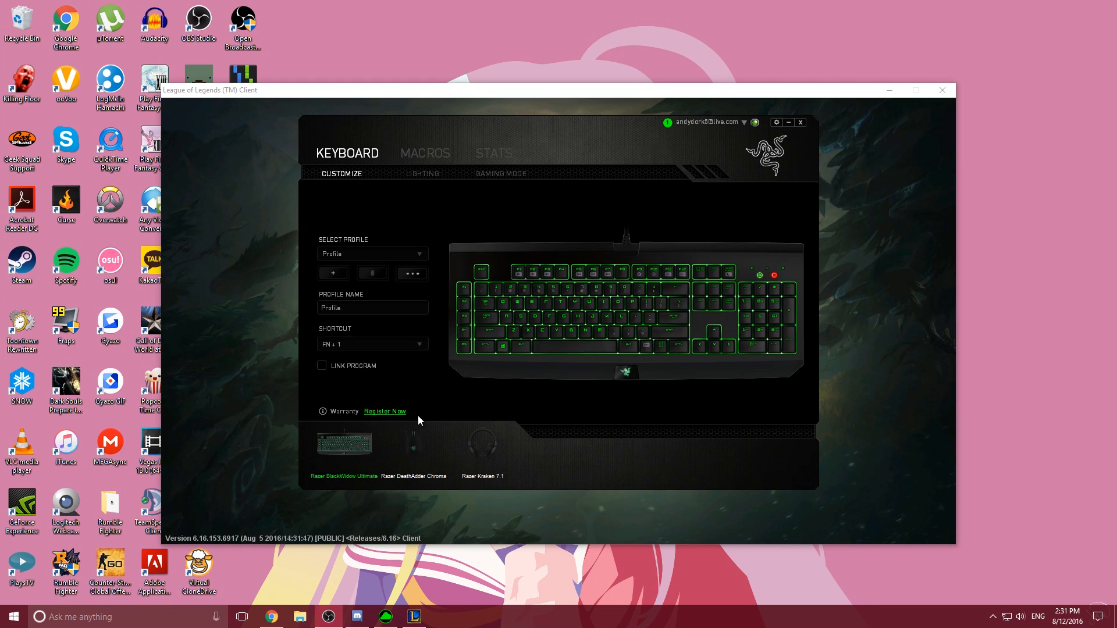
mouse_move(428, 158)
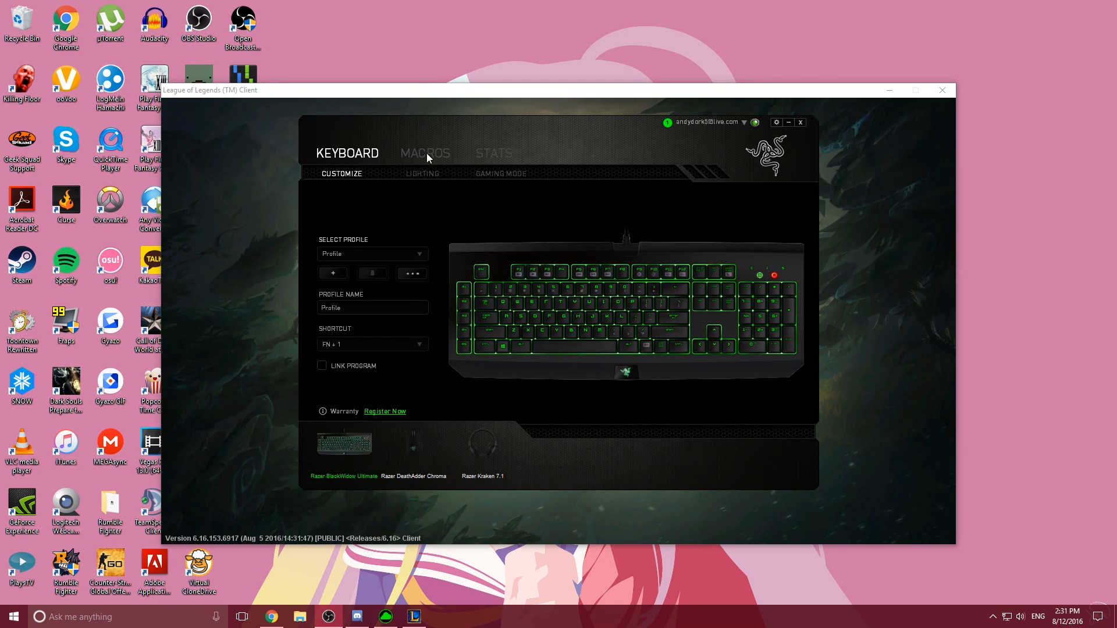
mouse_move(434, 151)
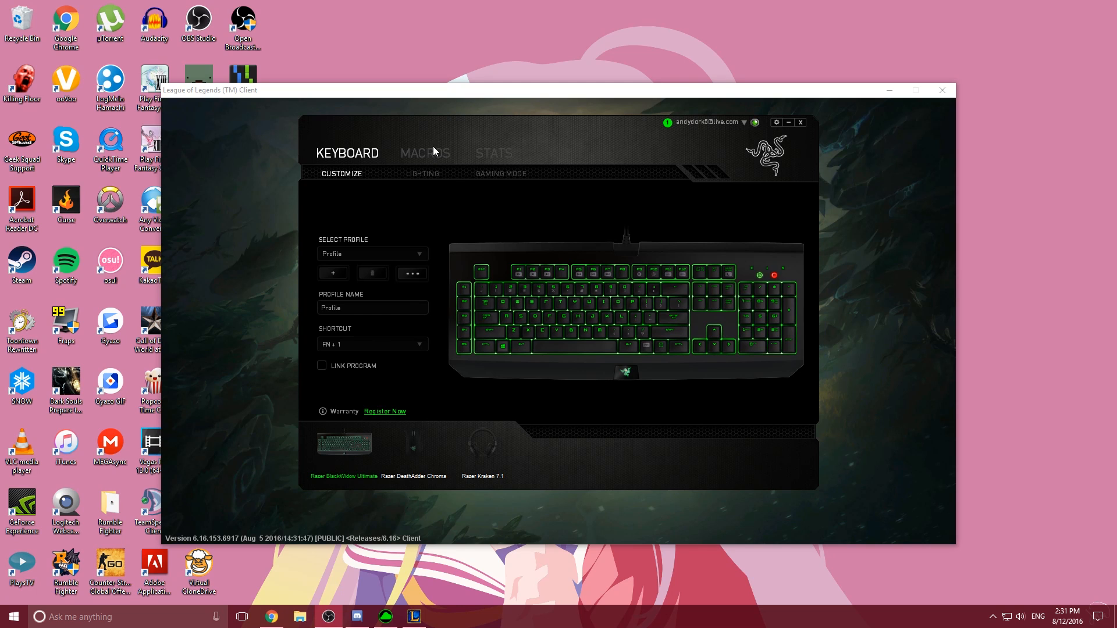
mouse_move(689, 387)
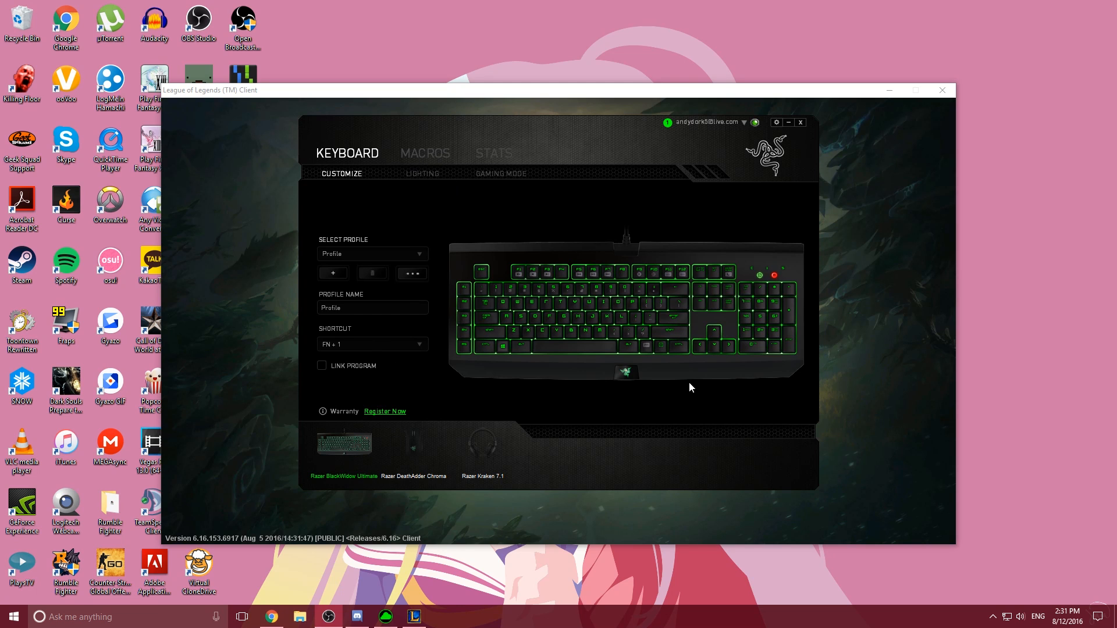
mouse_move(431, 261)
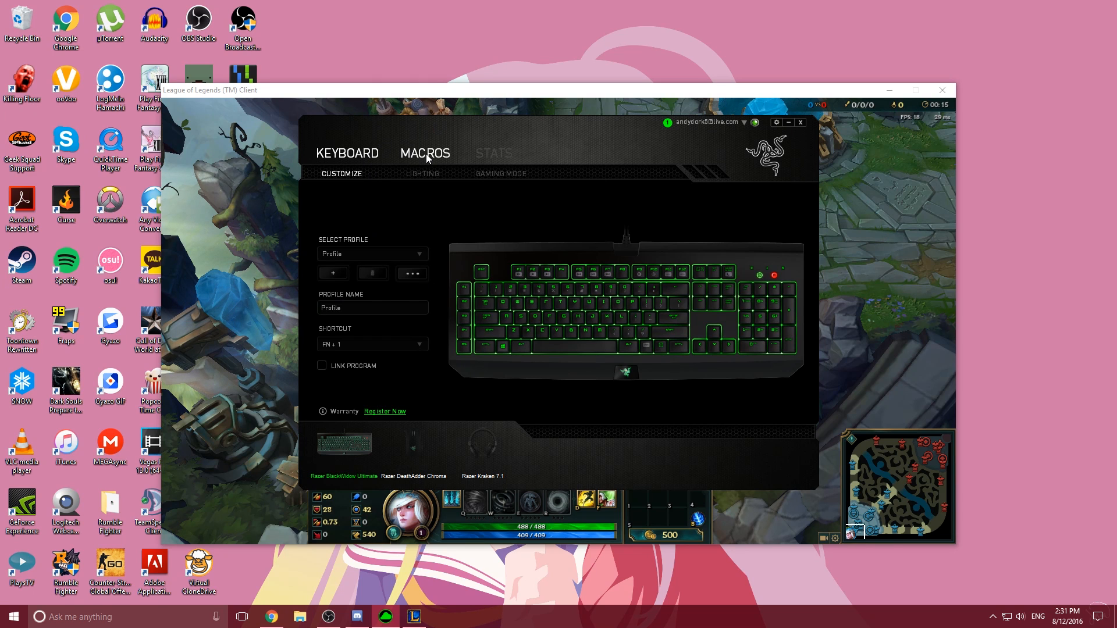
Step: Add a new macro on the Macros page and name it 'FF 20'
left_click(424, 153)
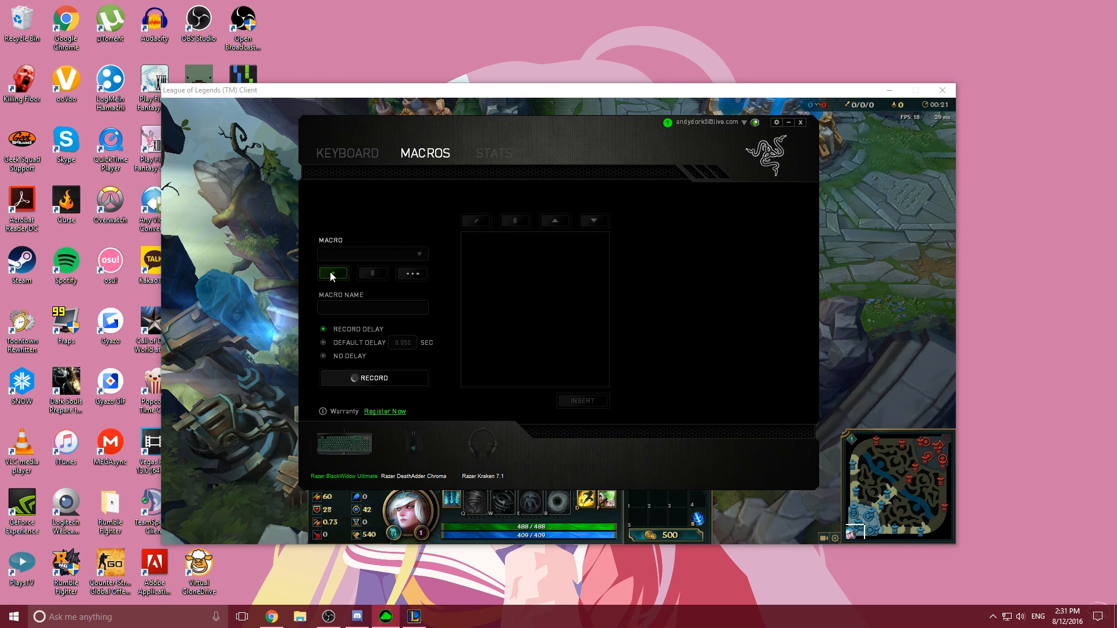
left_click(332, 272)
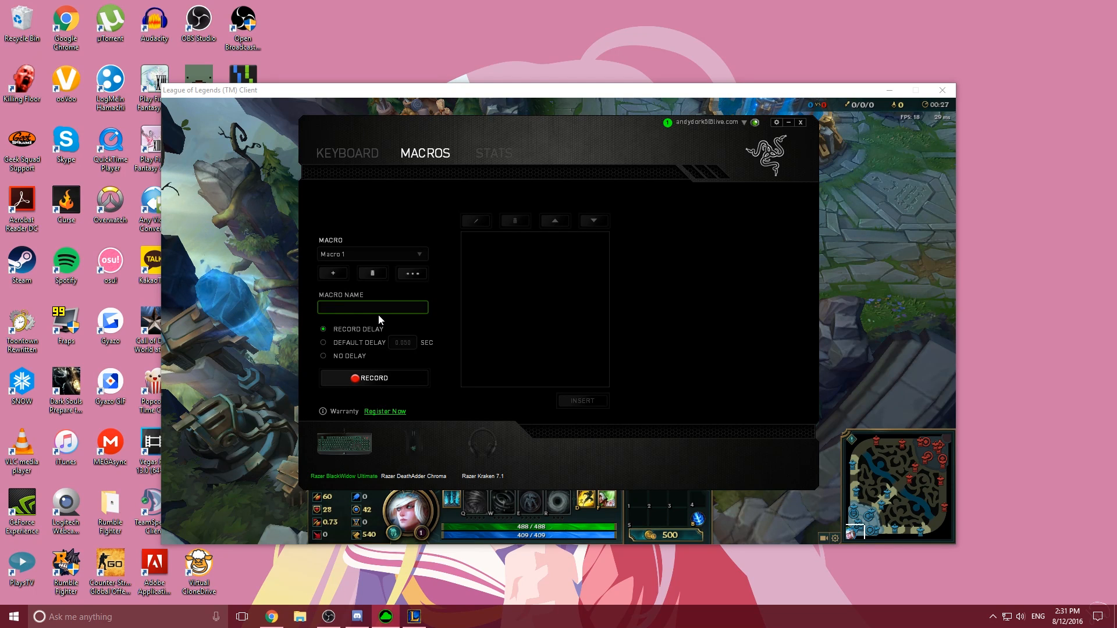
type("FF 20")
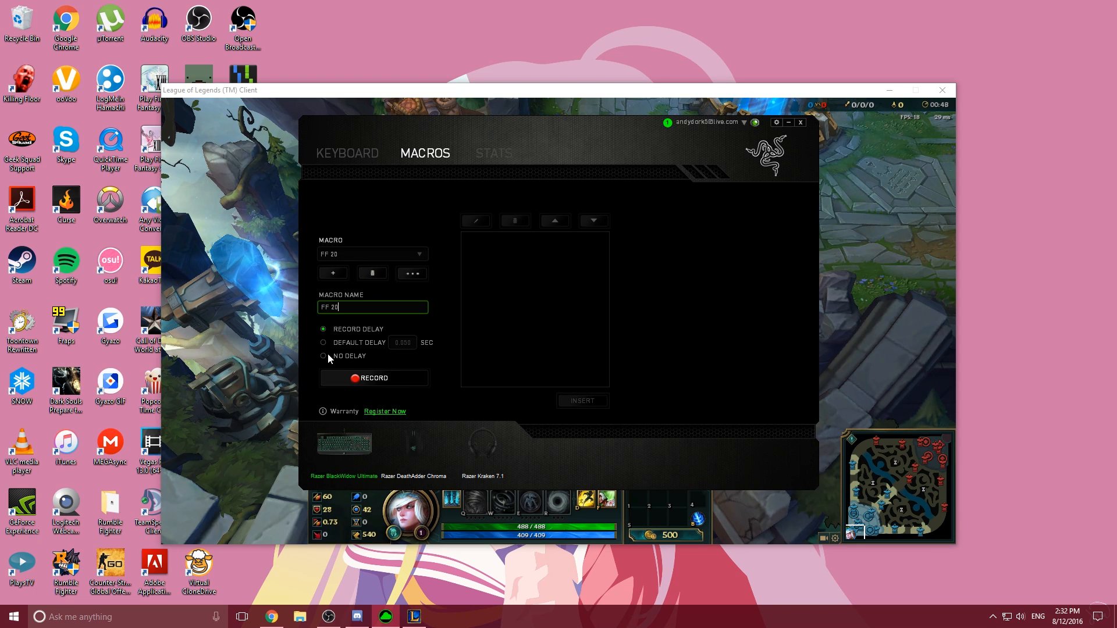
Step: Record the chat keystrokes ending in Enter into FF 20 using No Delay
left_click(323, 356)
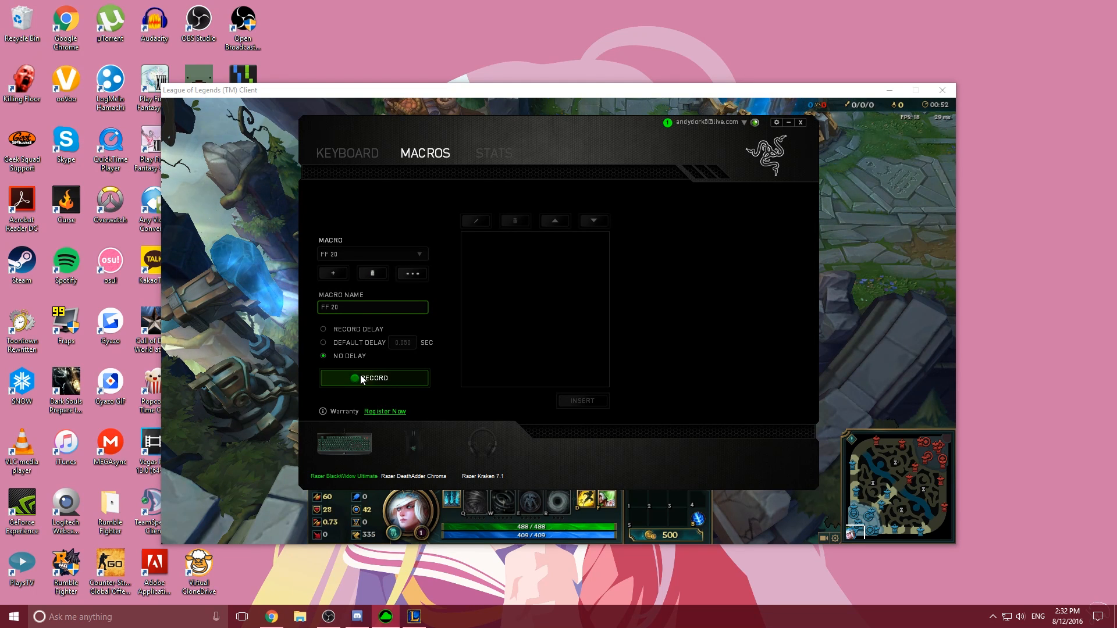
left_click(374, 378)
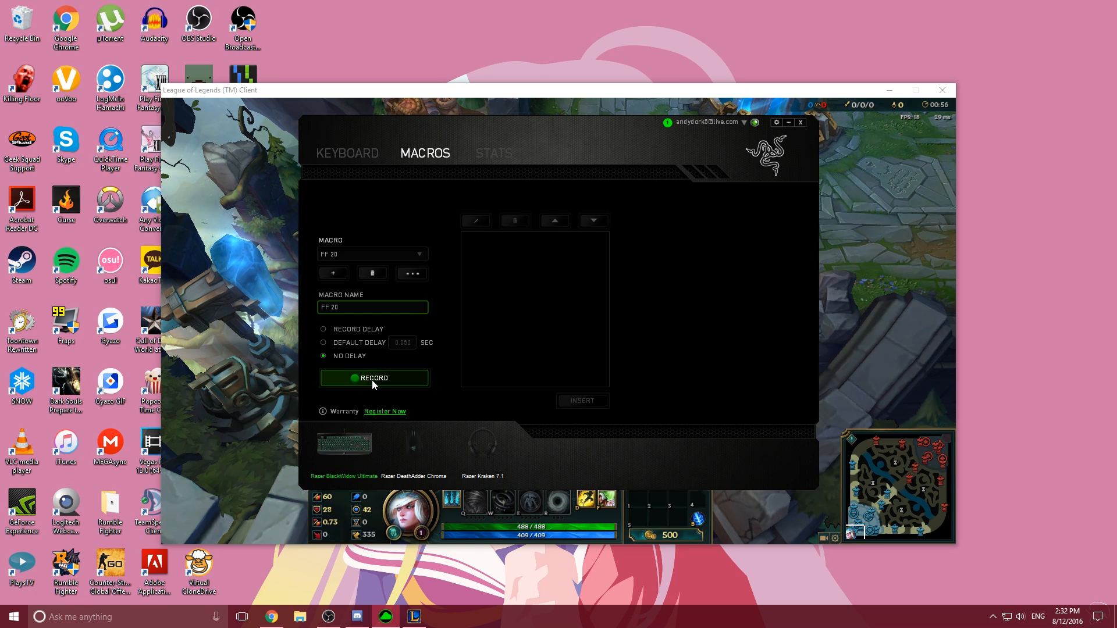
left_click(374, 378)
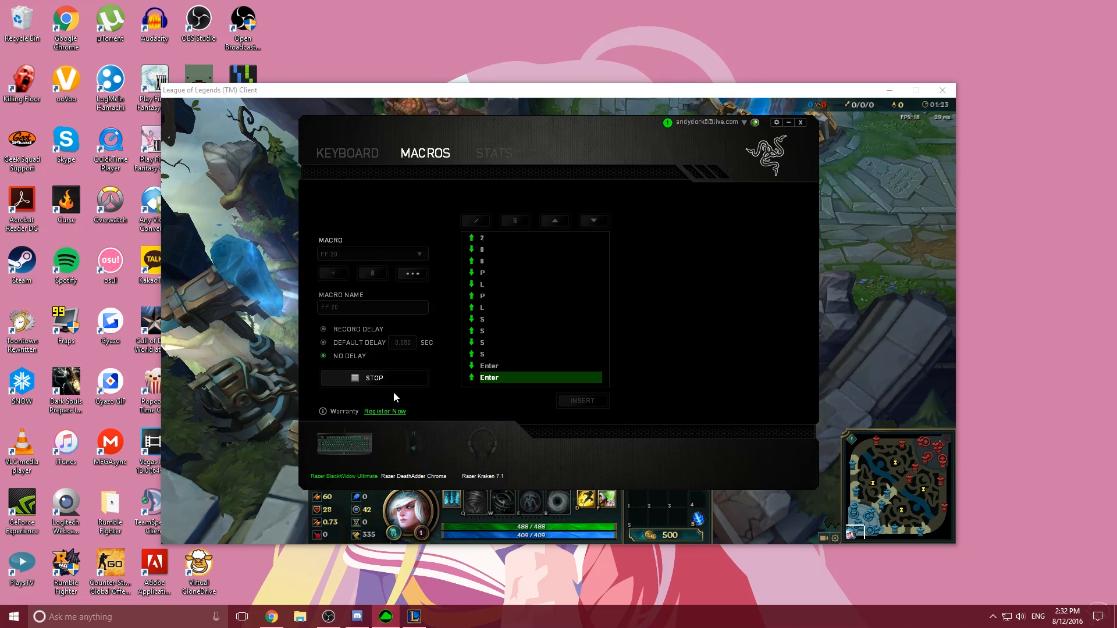
mouse_move(575, 315)
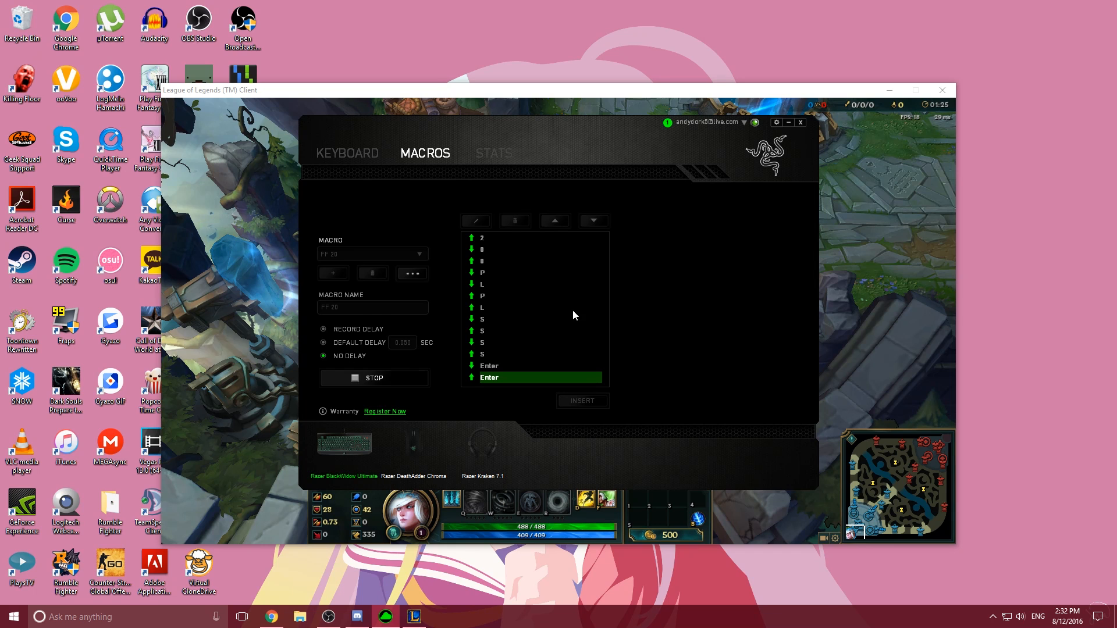
left_click(374, 378)
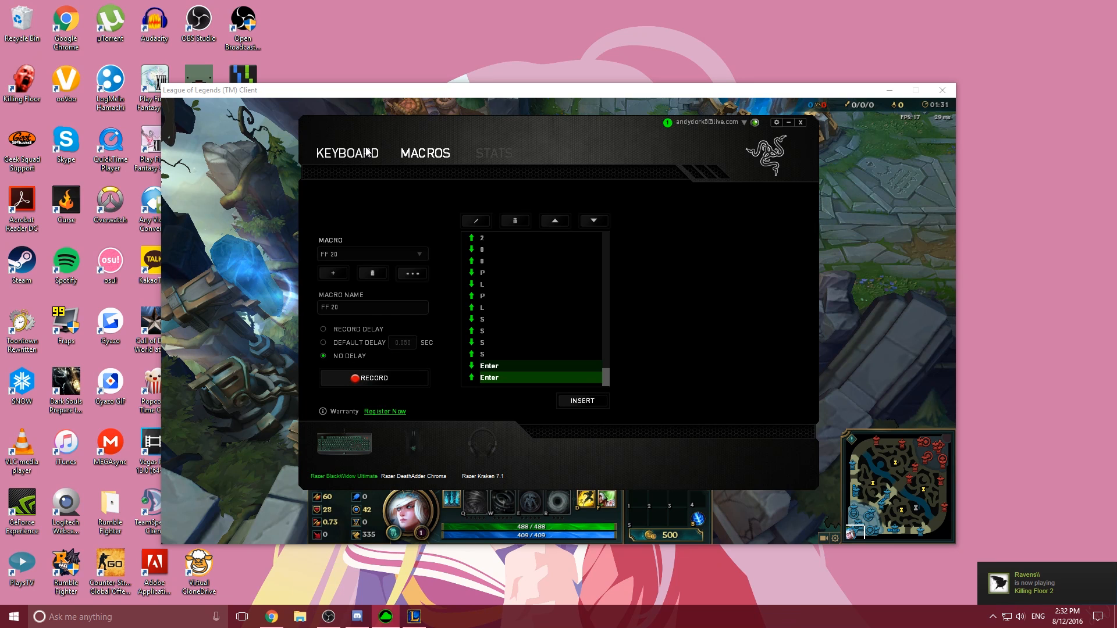
Step: Return to keyboard customization and select the M1 key's assignment panel
left_click(348, 153)
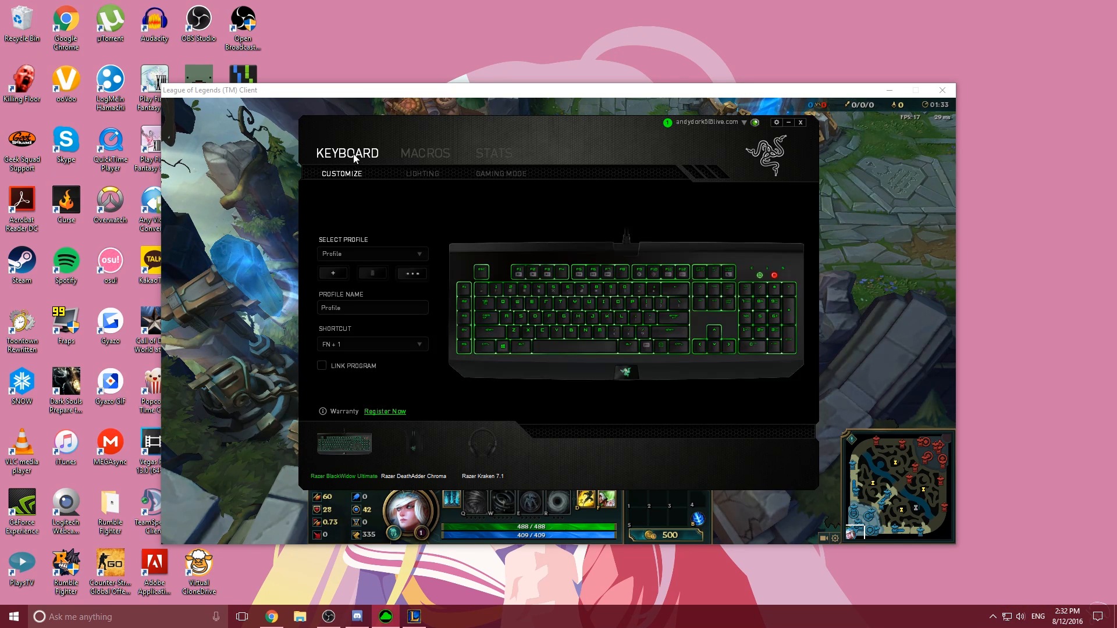
mouse_move(472, 274)
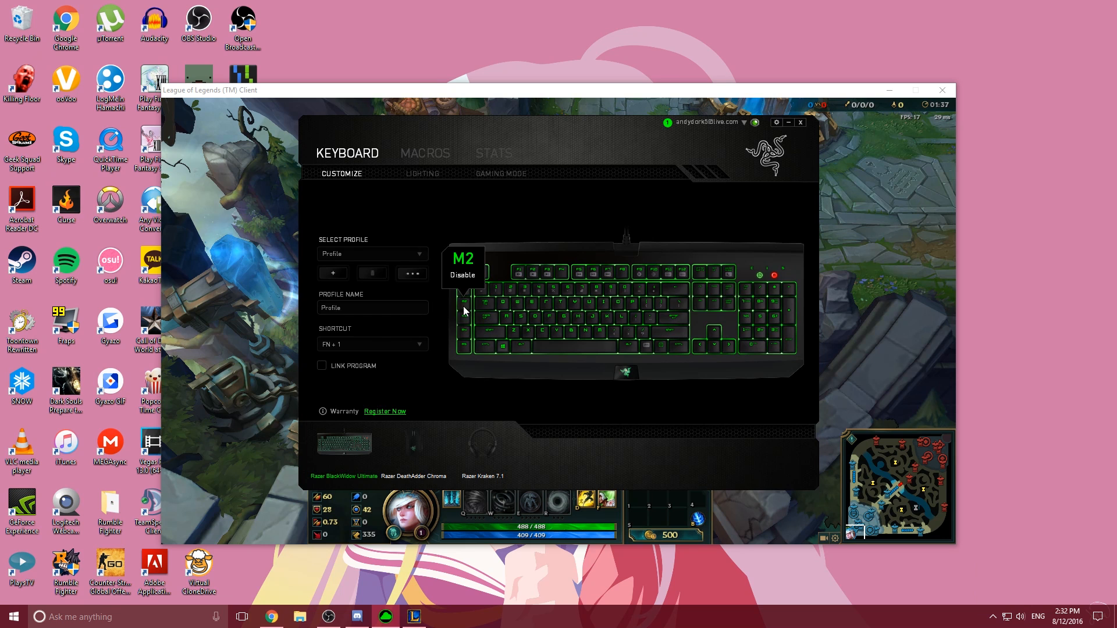
mouse_move(450, 346)
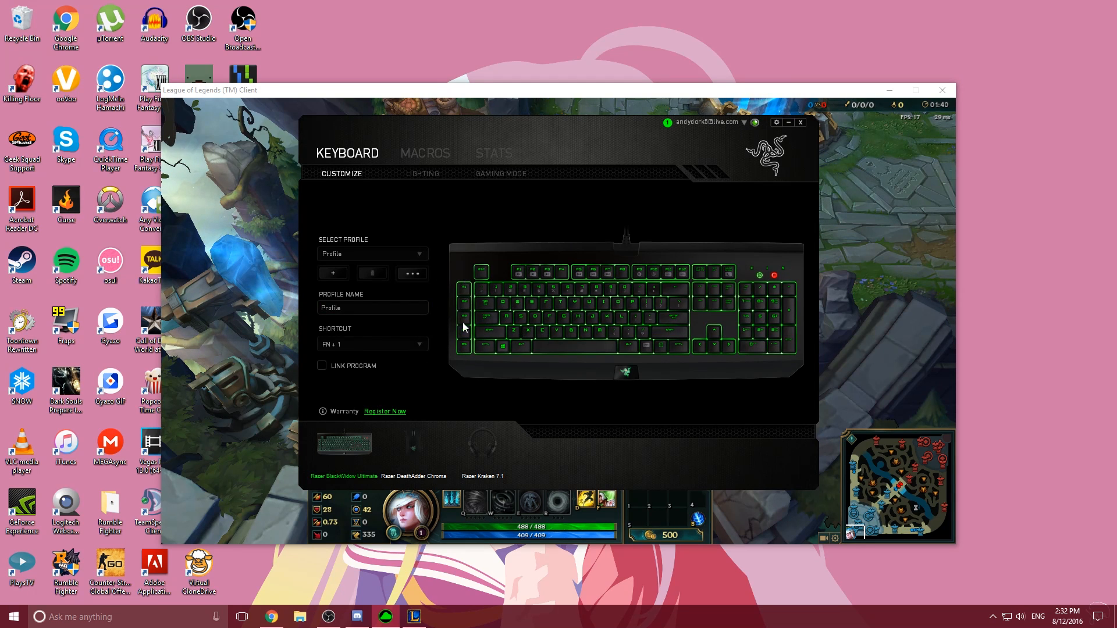
mouse_move(469, 289)
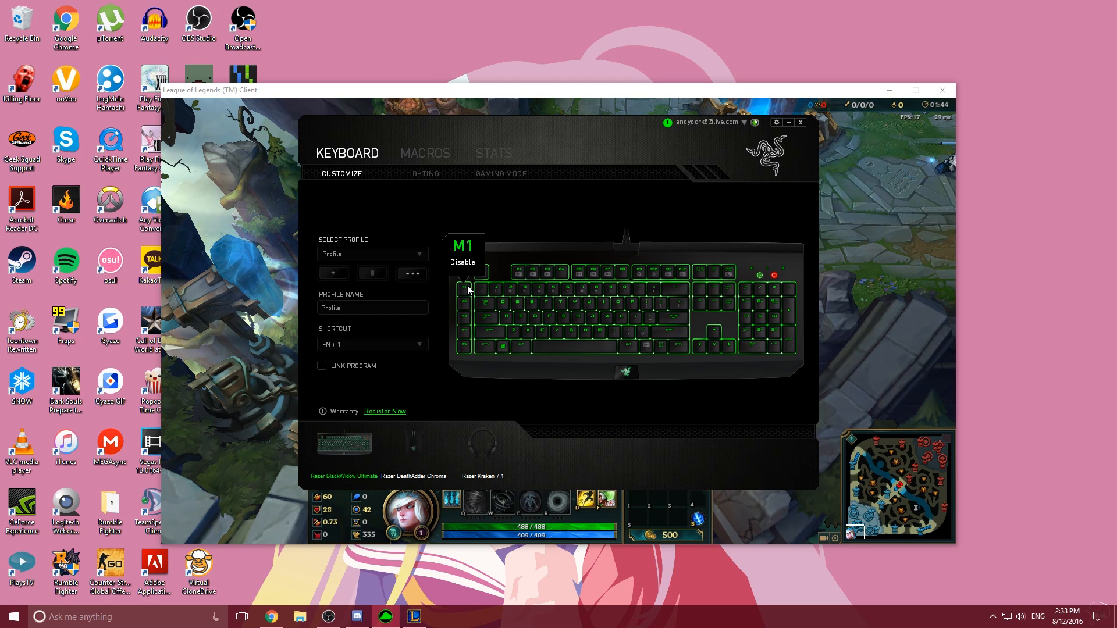
left_click(466, 273)
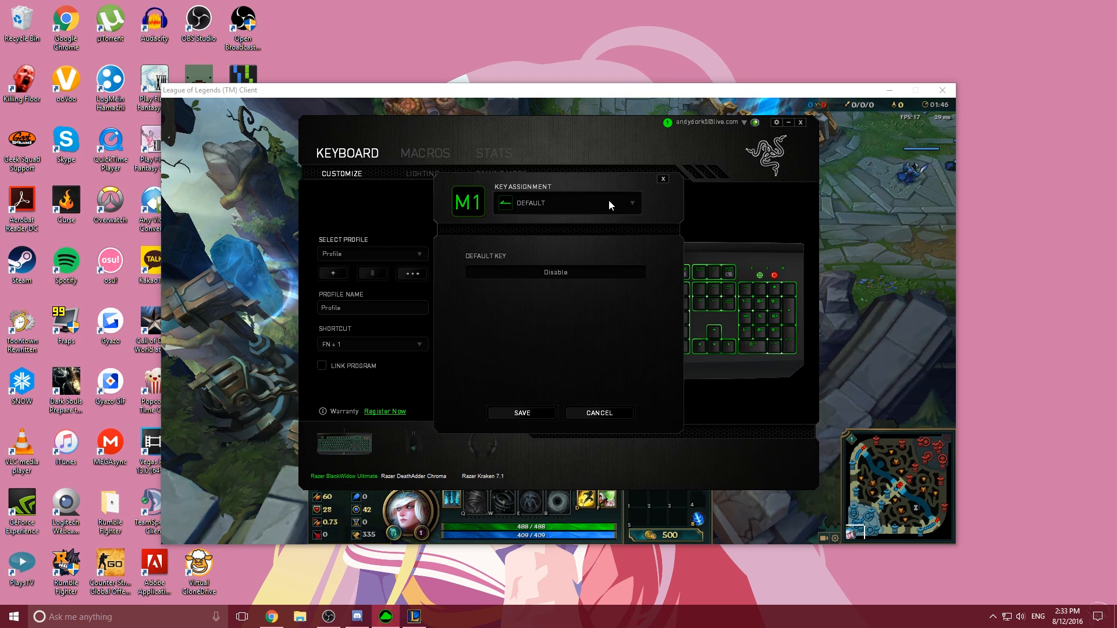
Step: Set M1's assignment to Macro 'FF 20' with Play once, and save
left_click(566, 203)
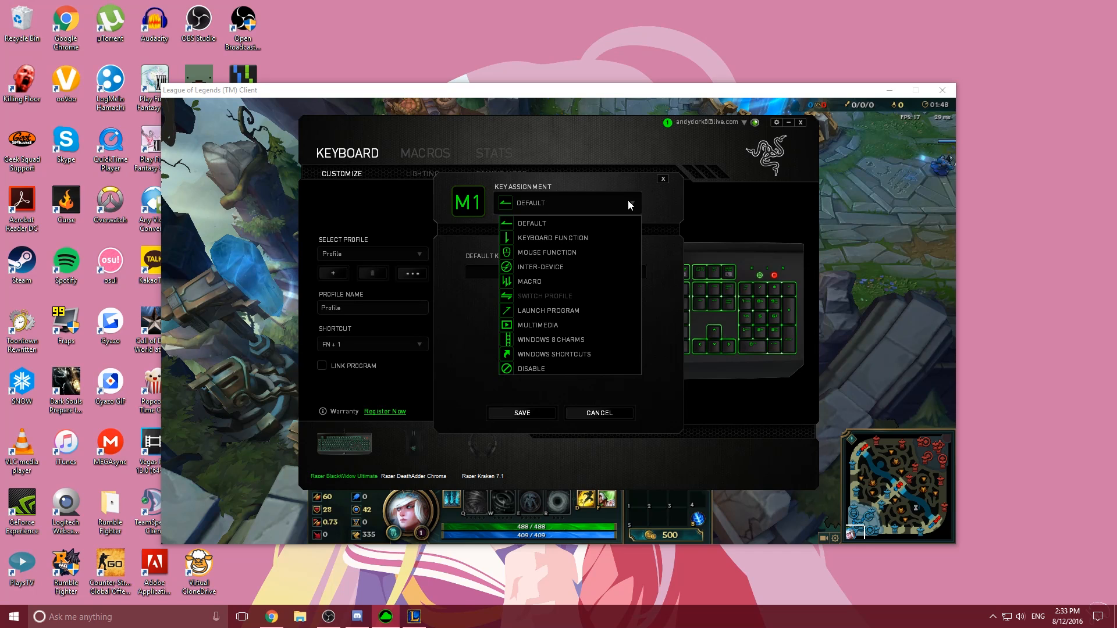
mouse_move(556, 254)
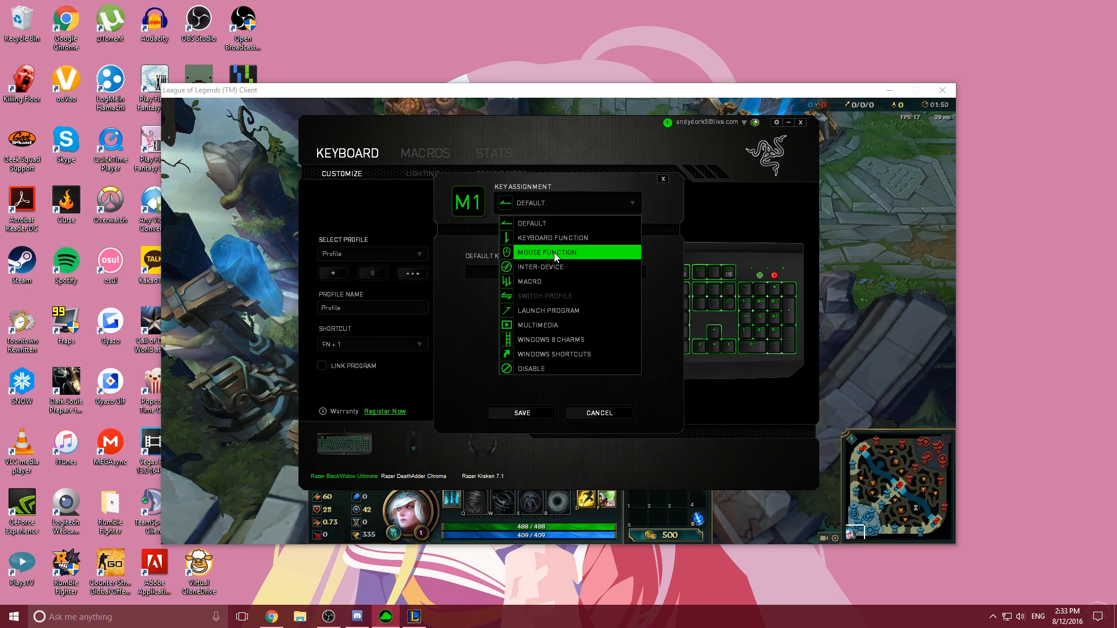
left_click(529, 281)
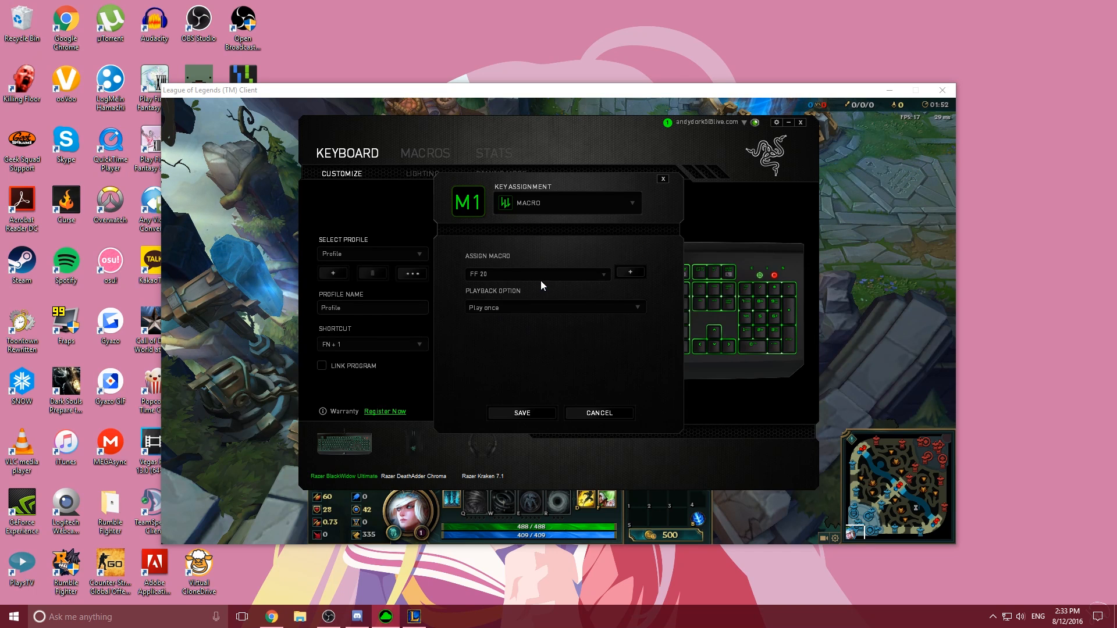
left_click(605, 274)
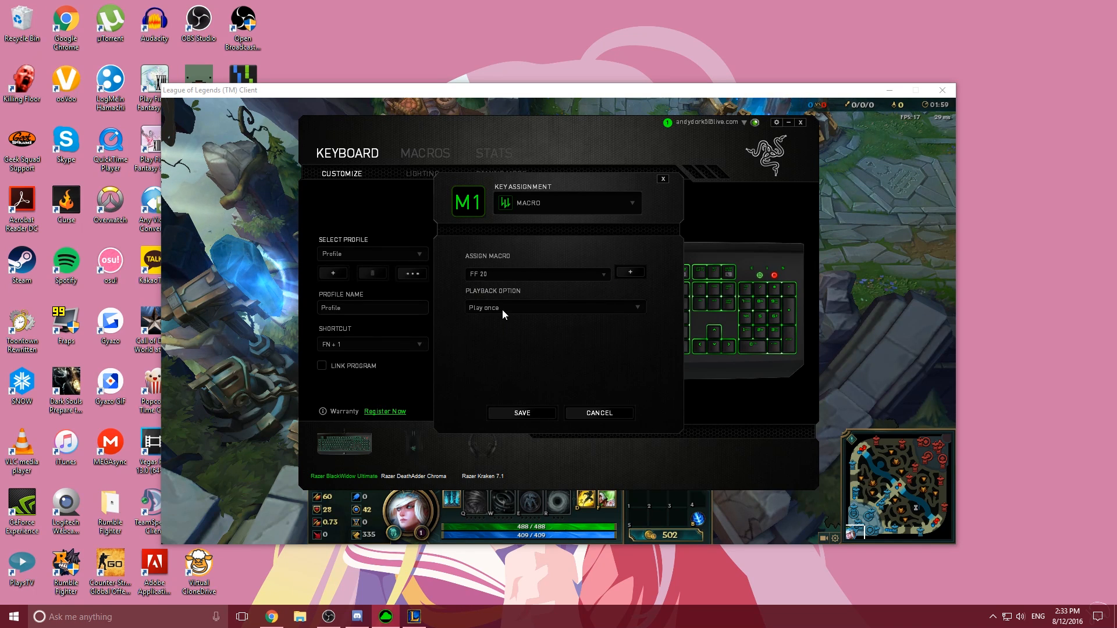
mouse_move(494, 312)
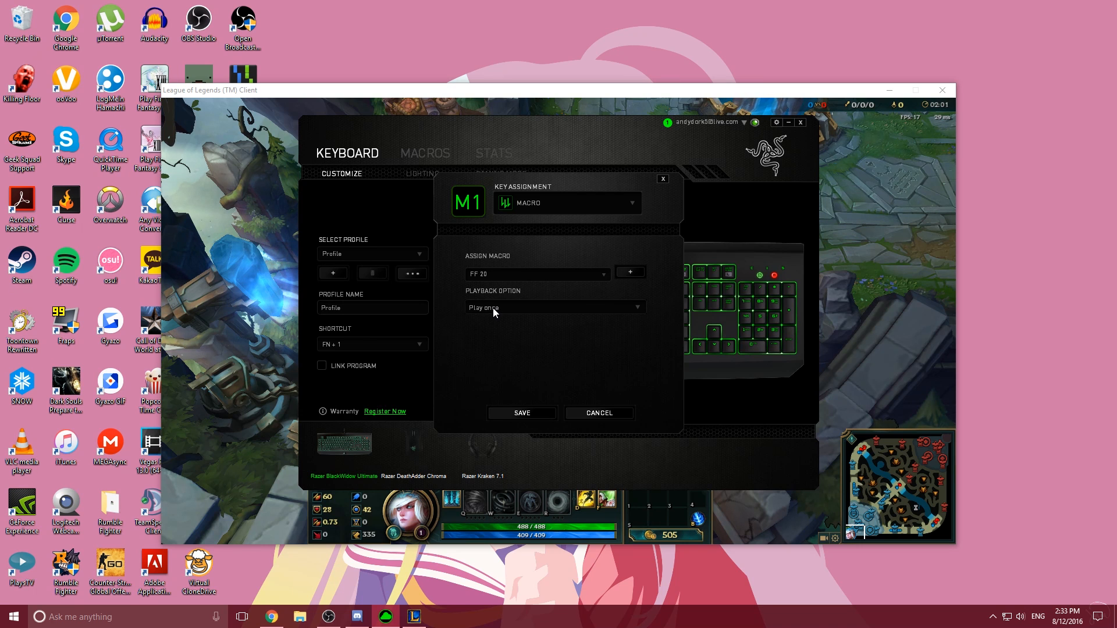
left_click(521, 413)
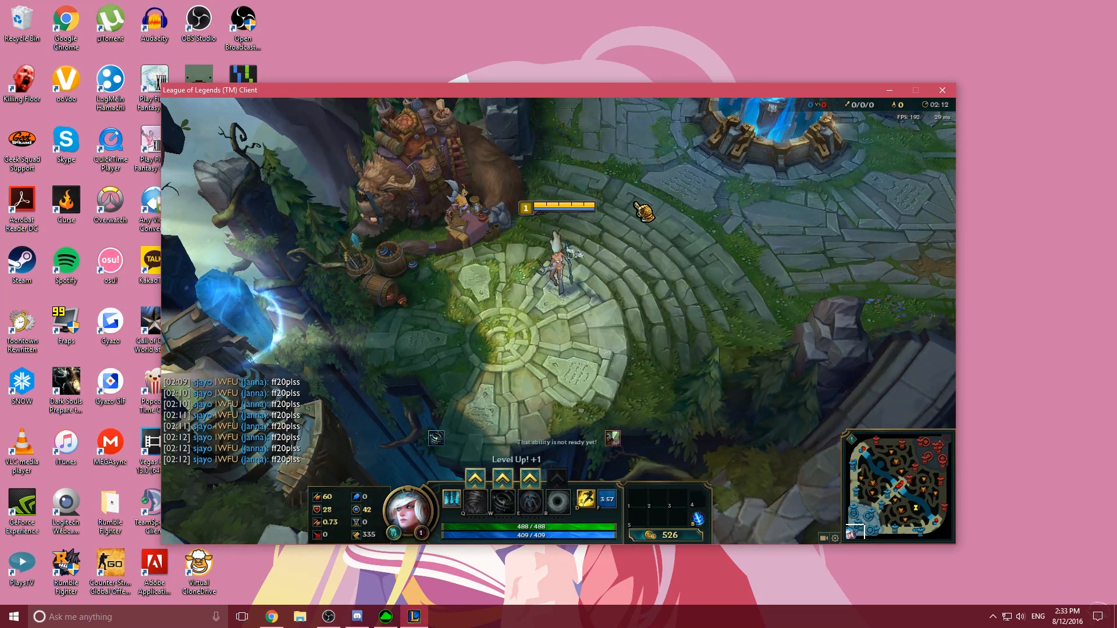
Step: Fire the macro into League of Legends chat, producing 'ff20plss' lines
type("ff20plss")
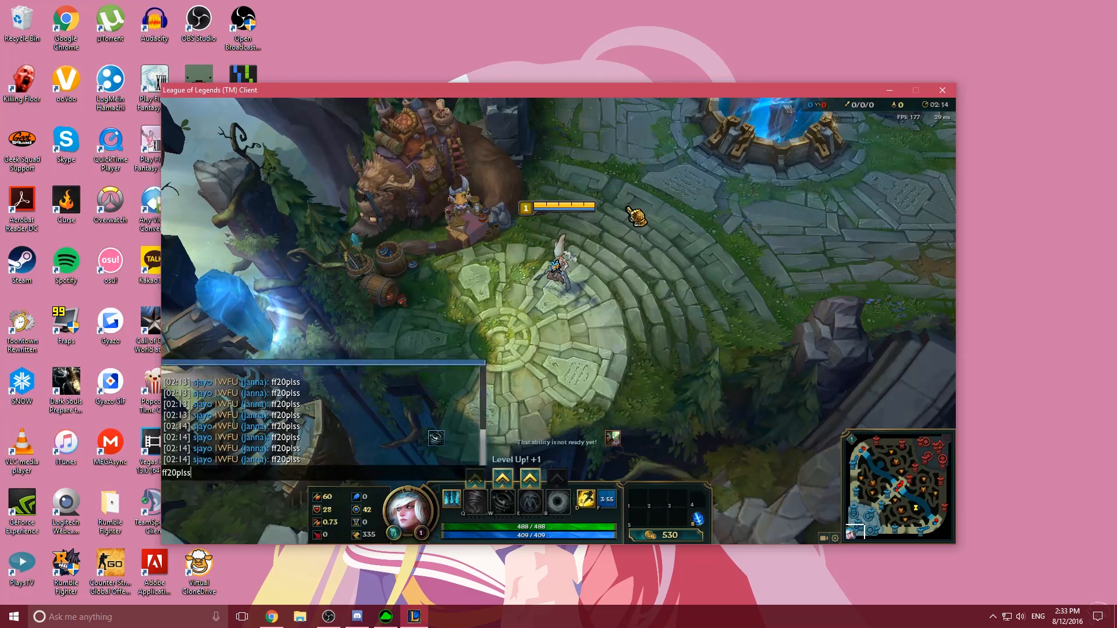